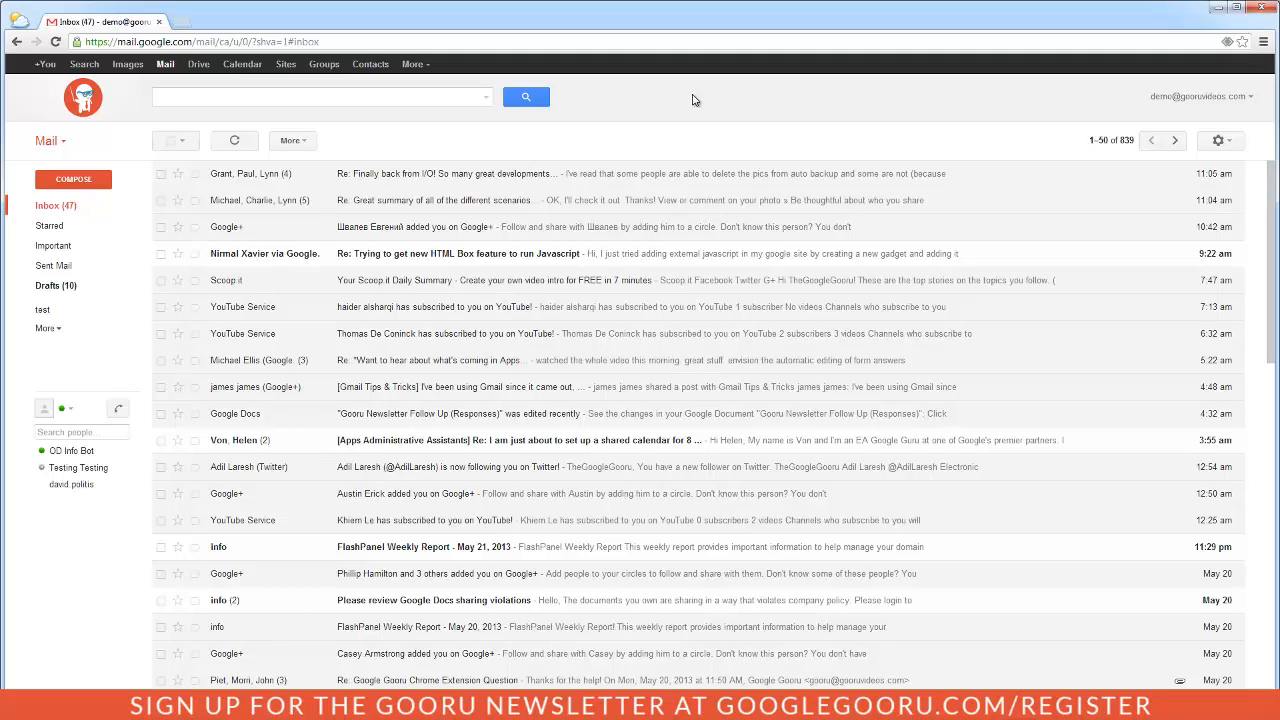
mouse_move(304, 32)
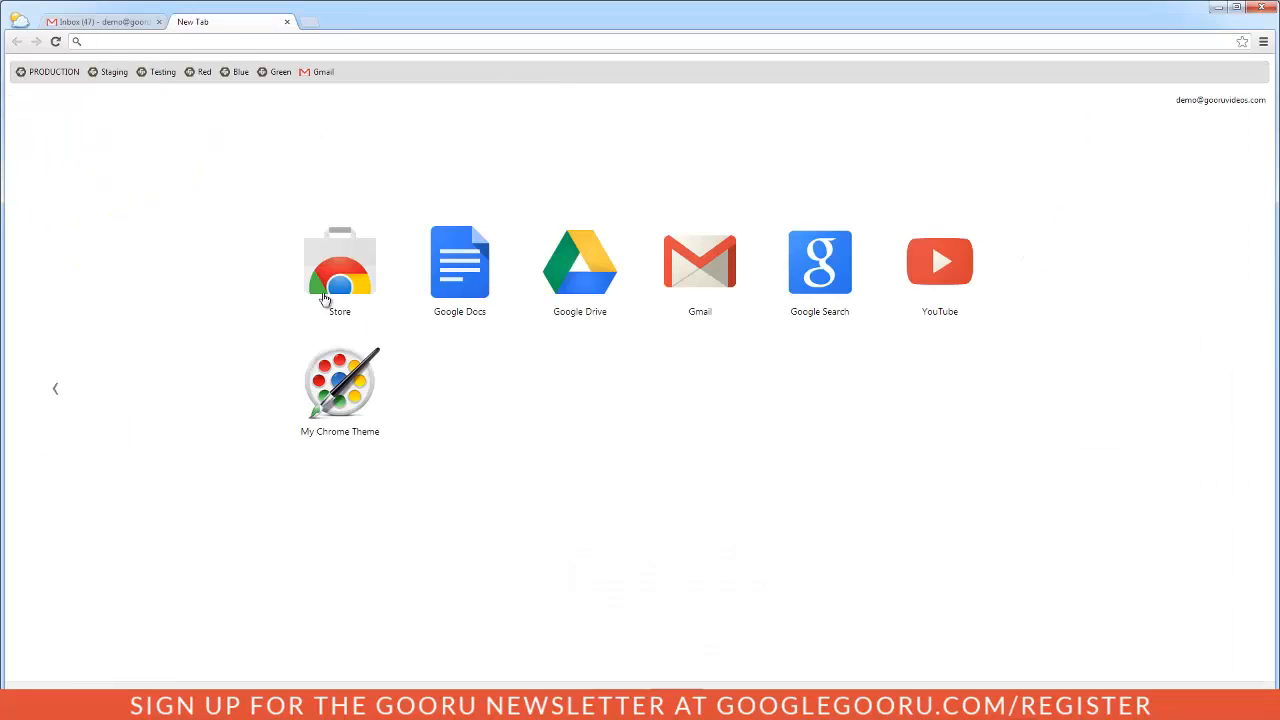
Step: Search the Chrome Web Store for 'save to drive' to list Google Drive extensions
left_click(340, 262)
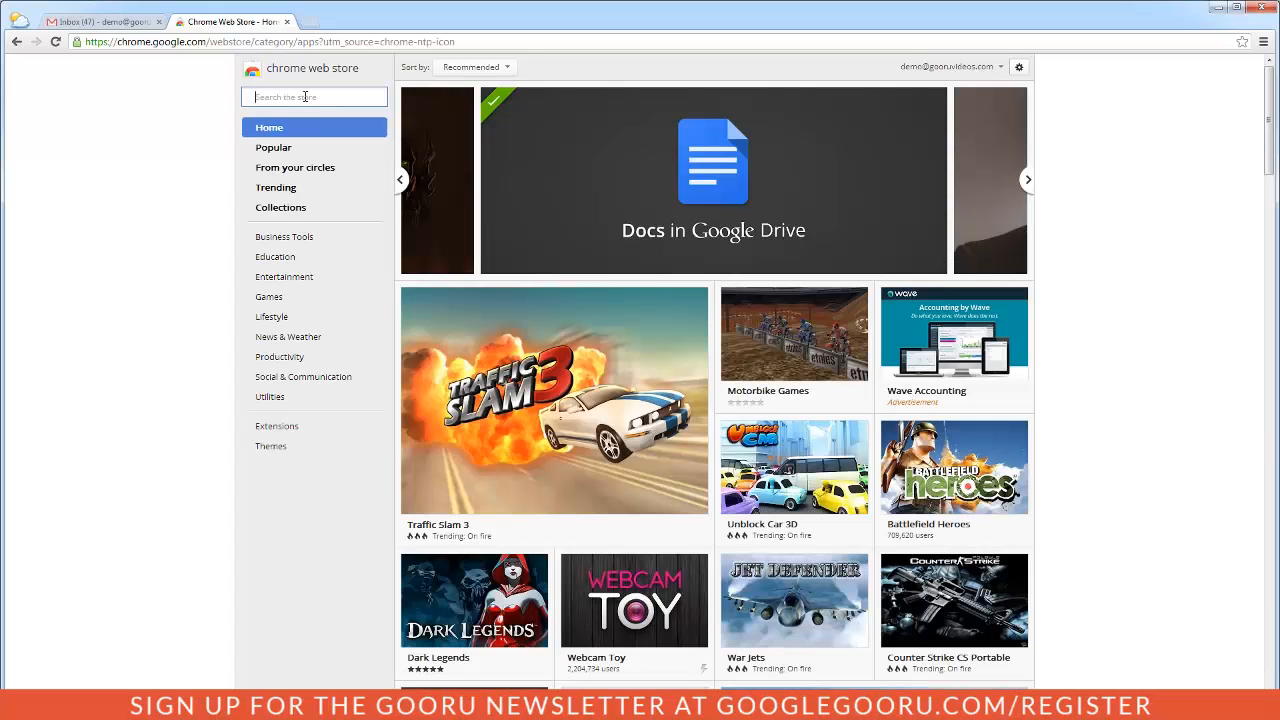
type("save to drive")
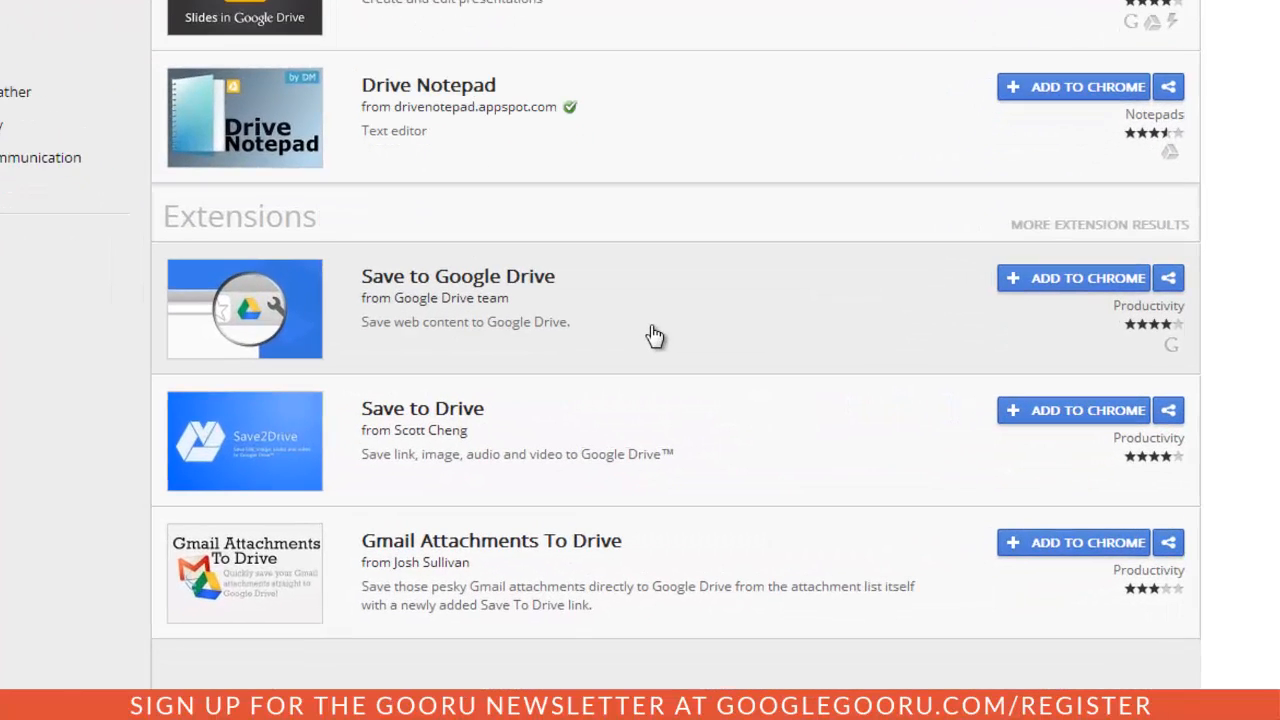
mouse_move(584, 324)
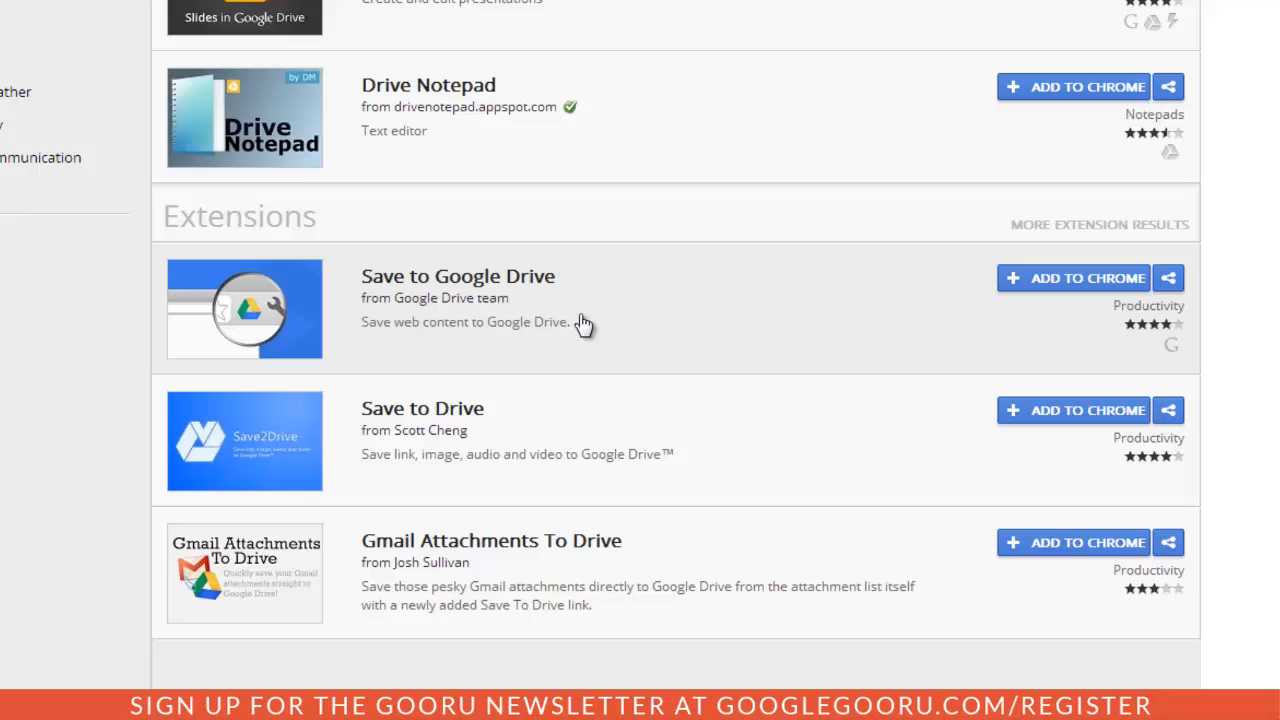
mouse_move(876, 322)
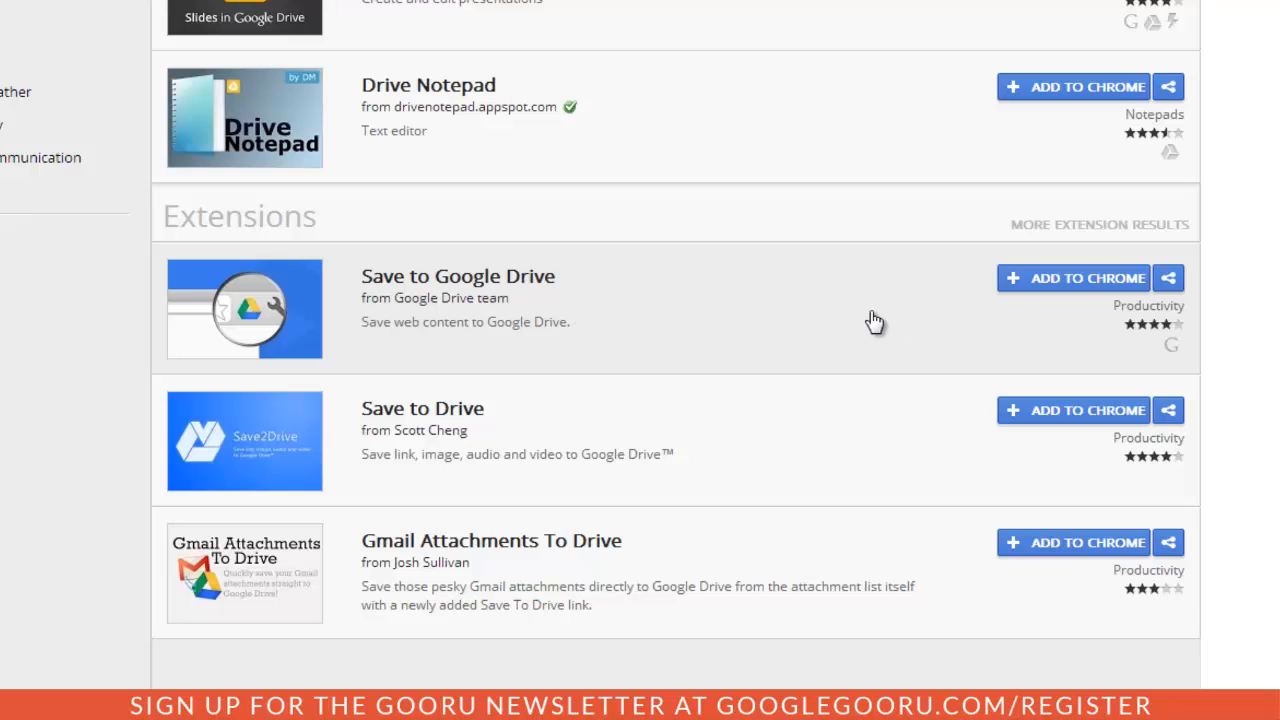
mouse_move(1072, 288)
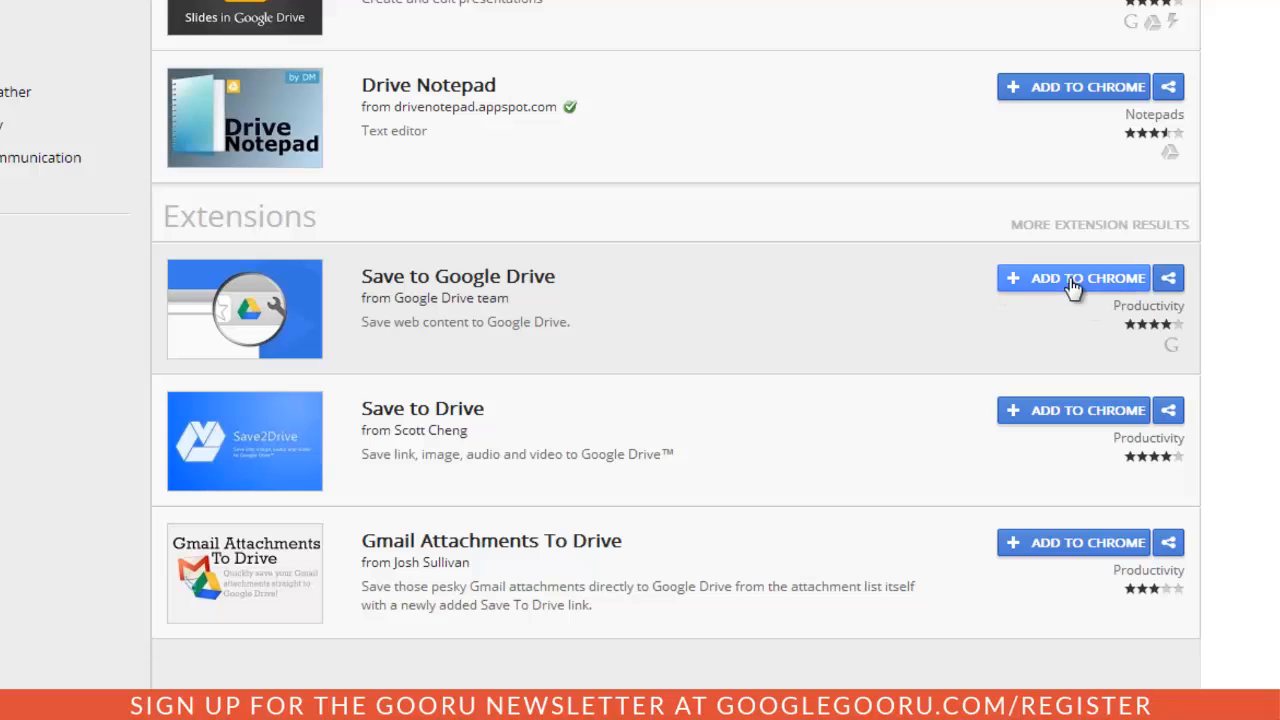
Step: Add the Save to Google Drive extension to Chrome and confirm the installation
left_click(1072, 278)
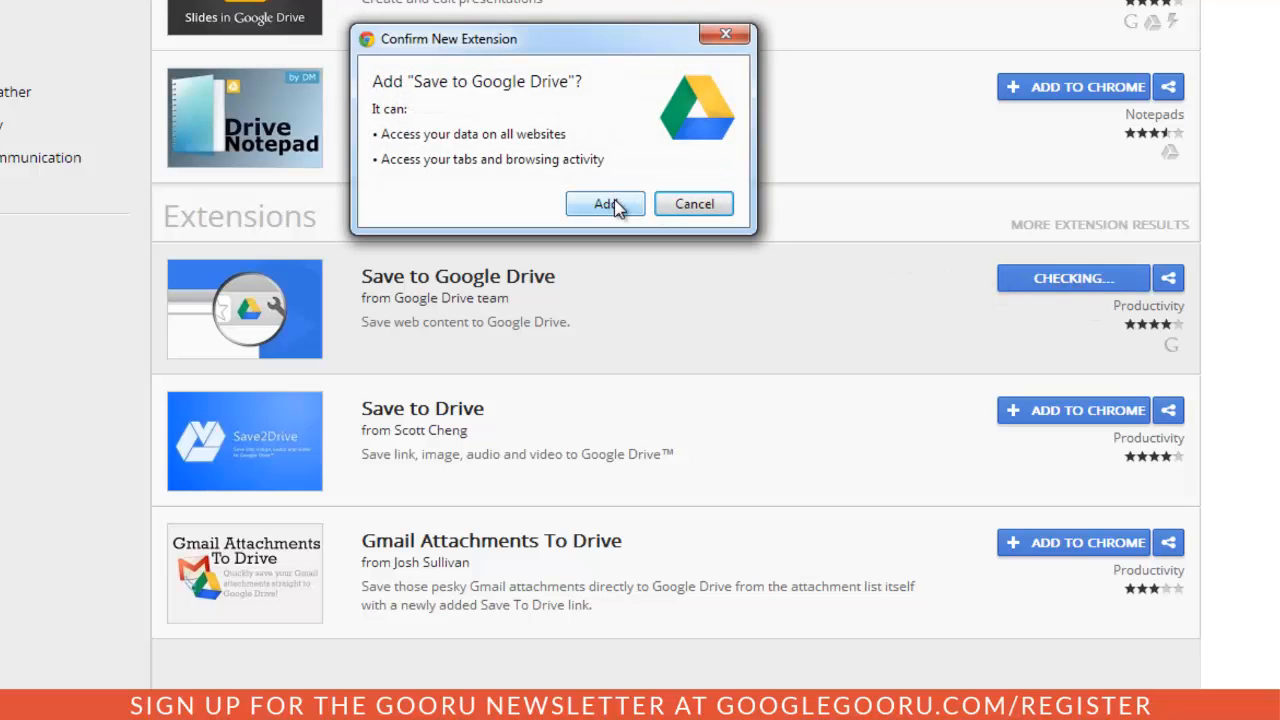
left_click(604, 204)
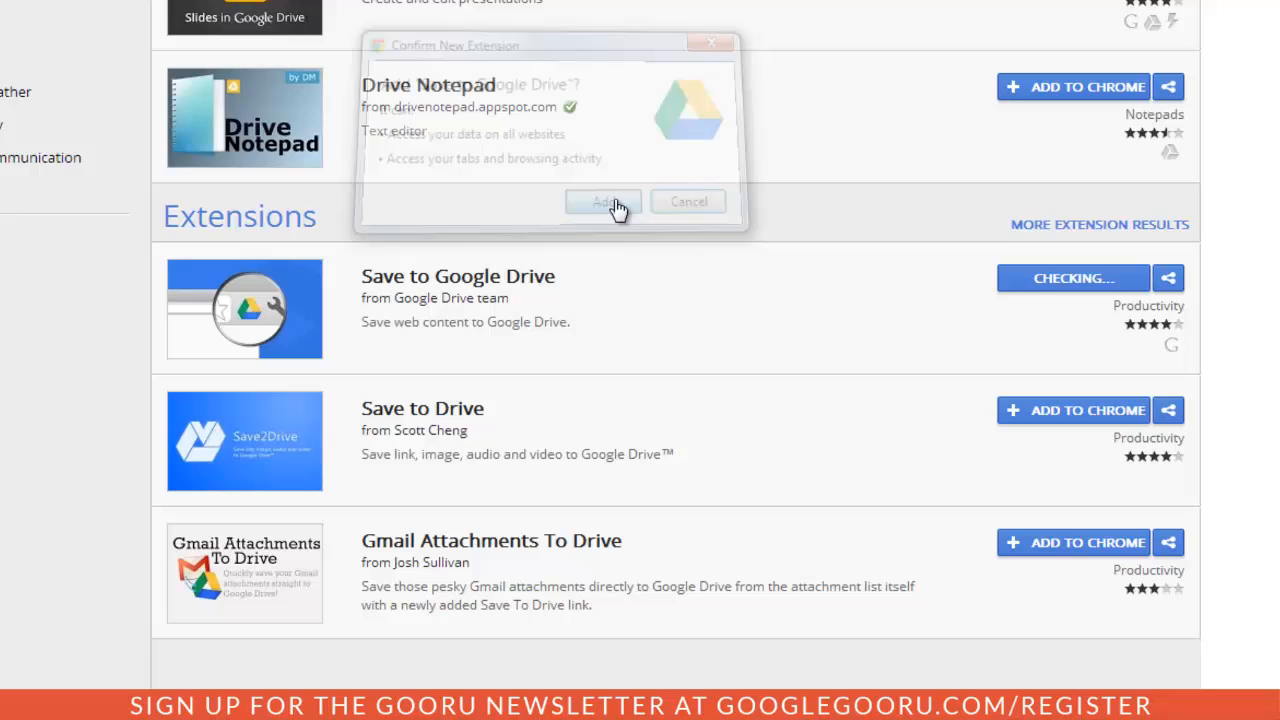
left_click(604, 200)
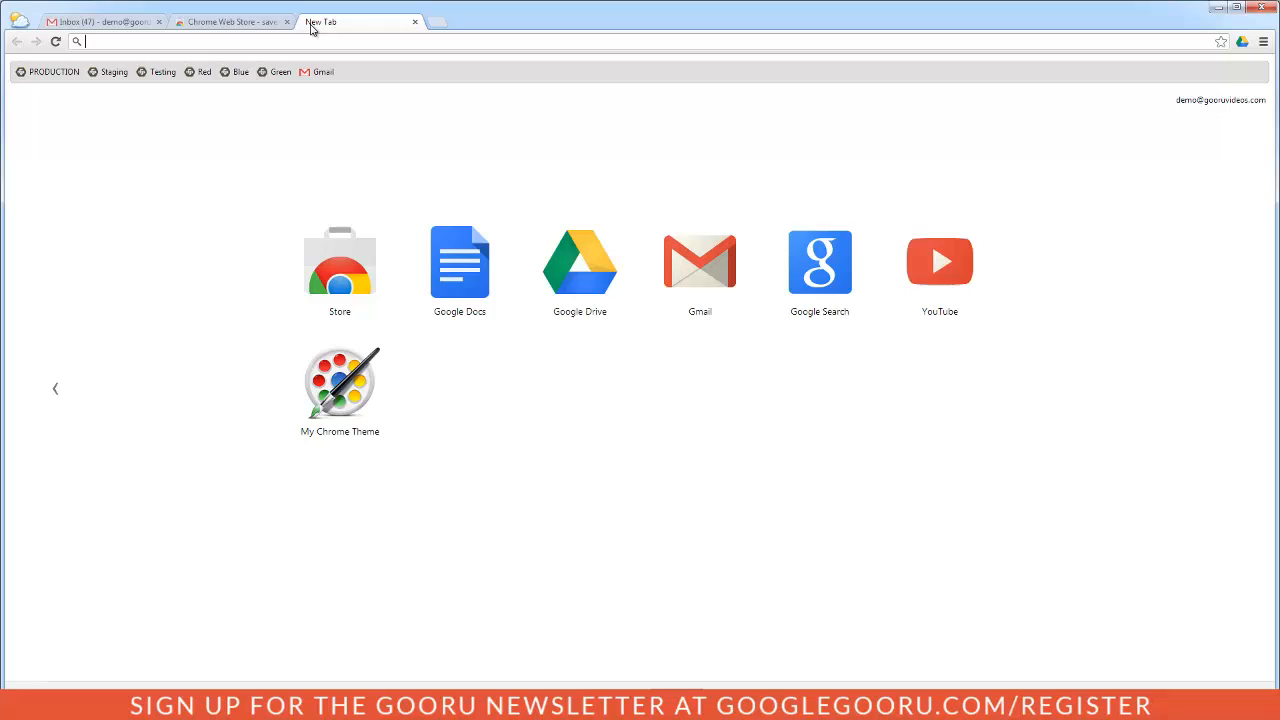
Step: Go to the googlegooru address to load the Ask The Gooru website
type("googlegooru")
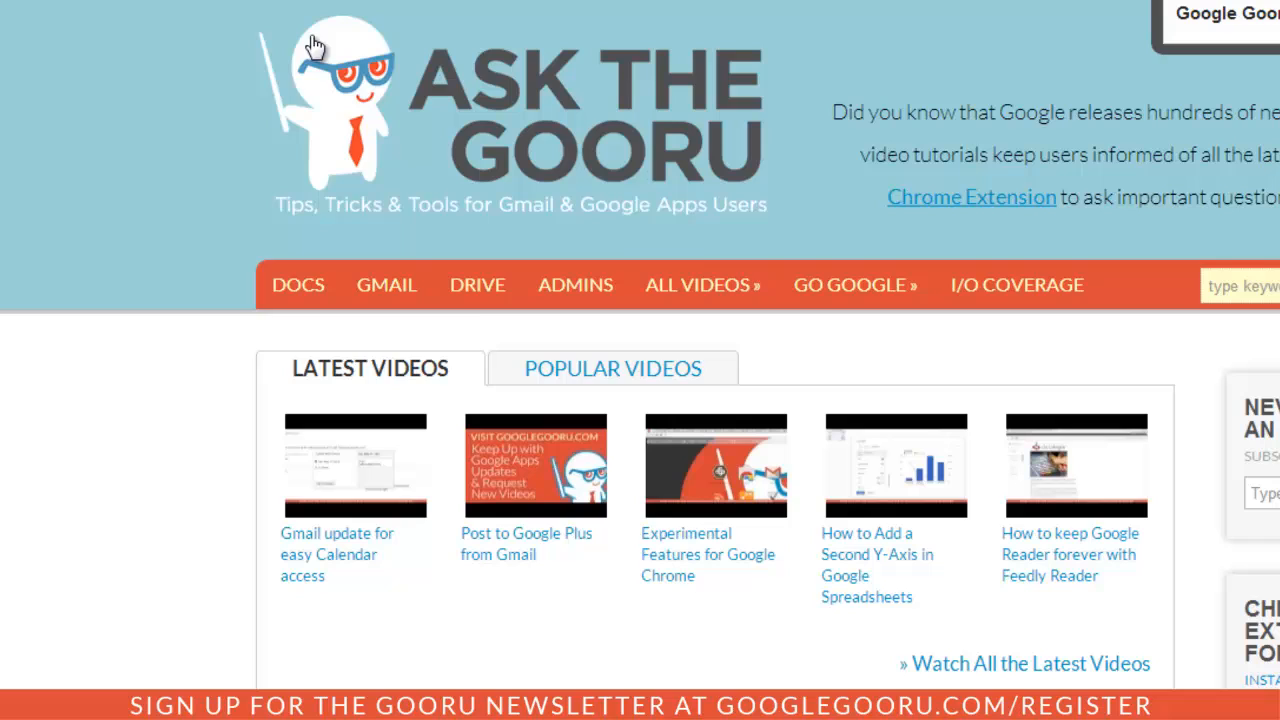
mouse_move(728, 8)
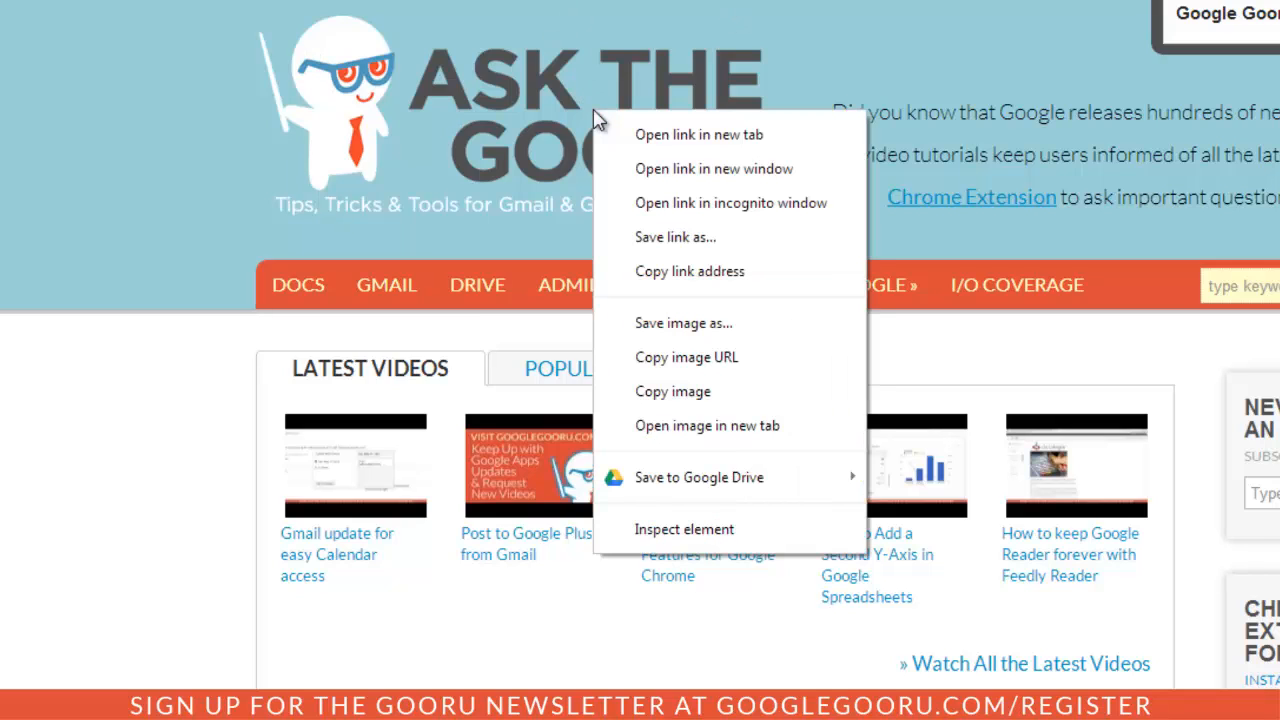
mouse_move(700, 476)
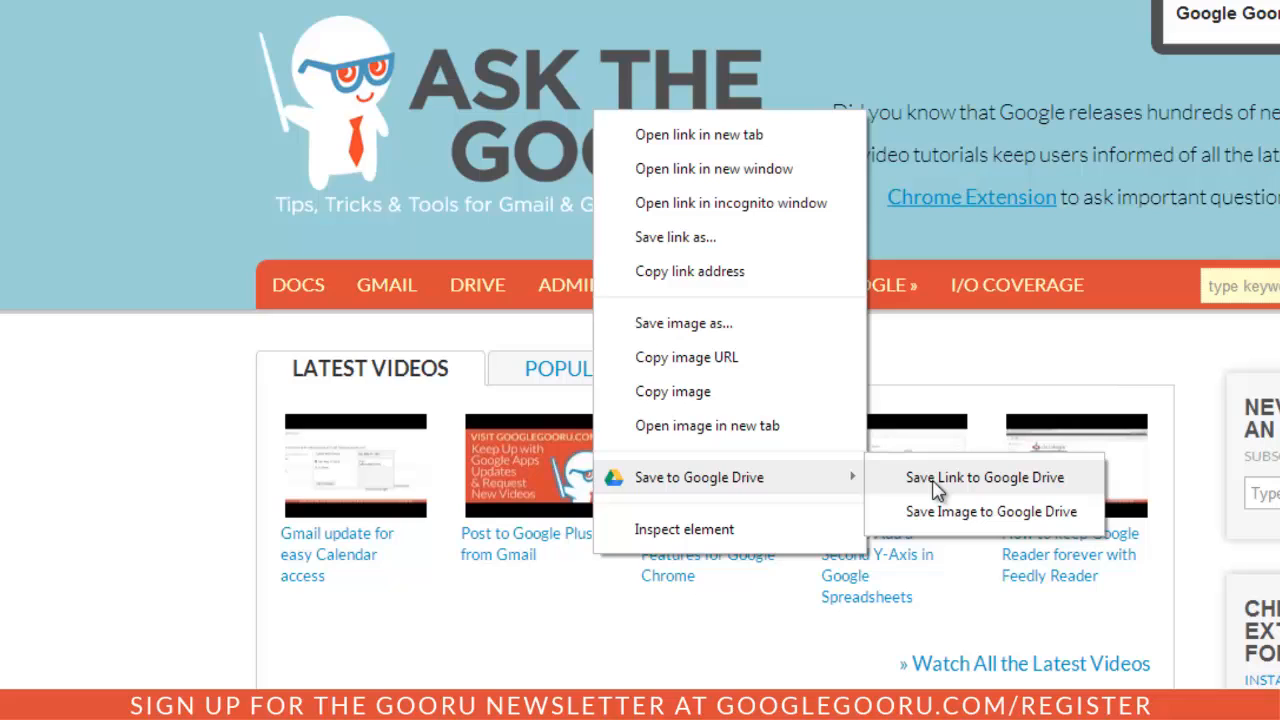
mouse_move(964, 528)
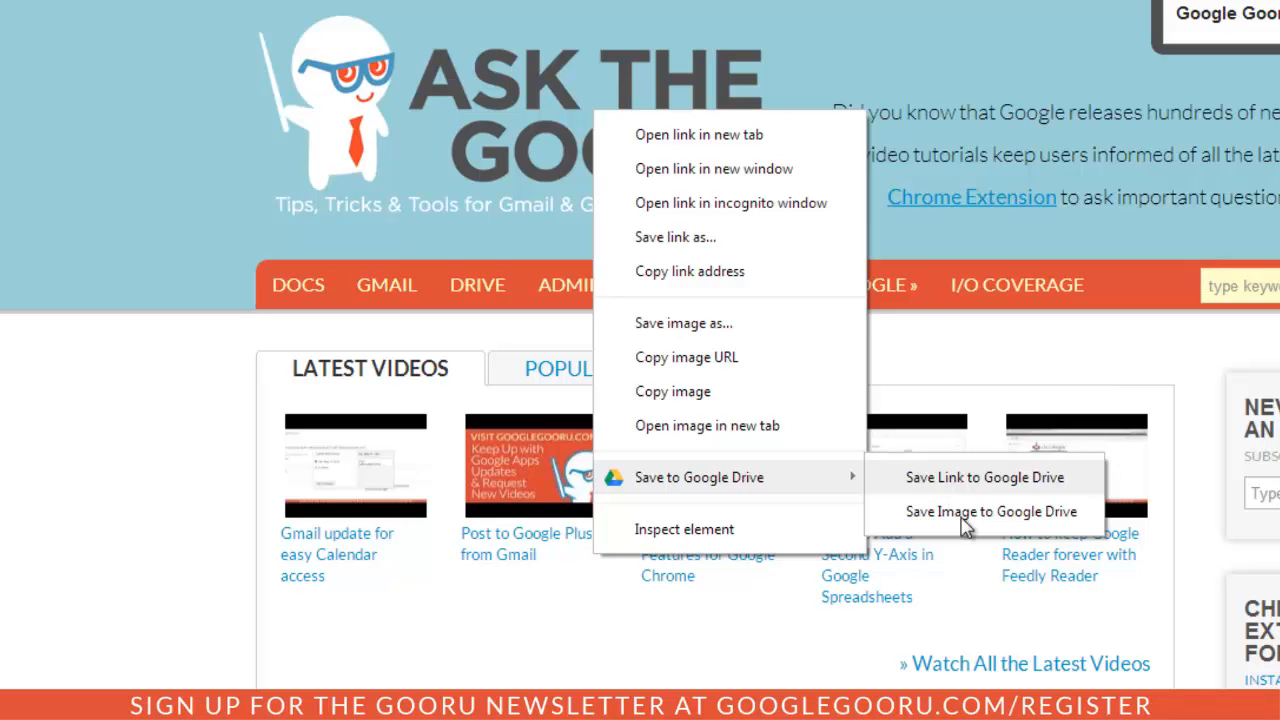
Step: Save the Ask The Gooru header logo to Drive as gooru-logo.png, granting account access
left_click(992, 512)
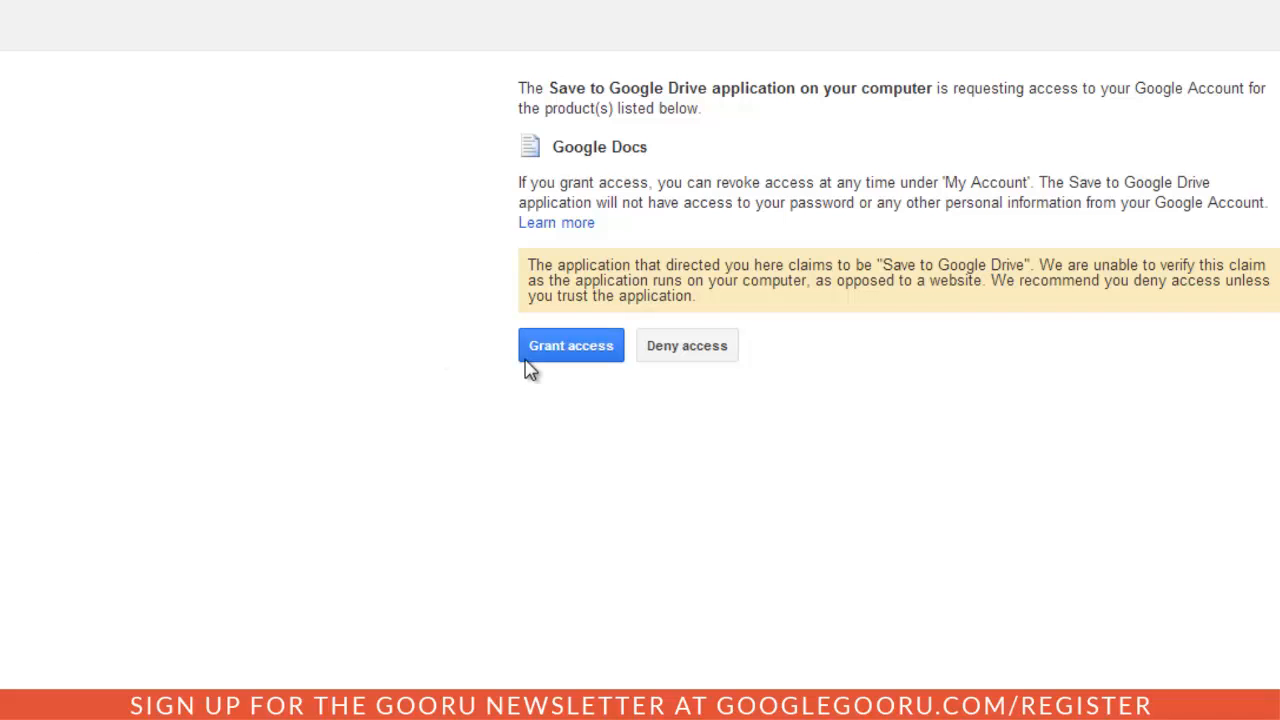
left_click(570, 344)
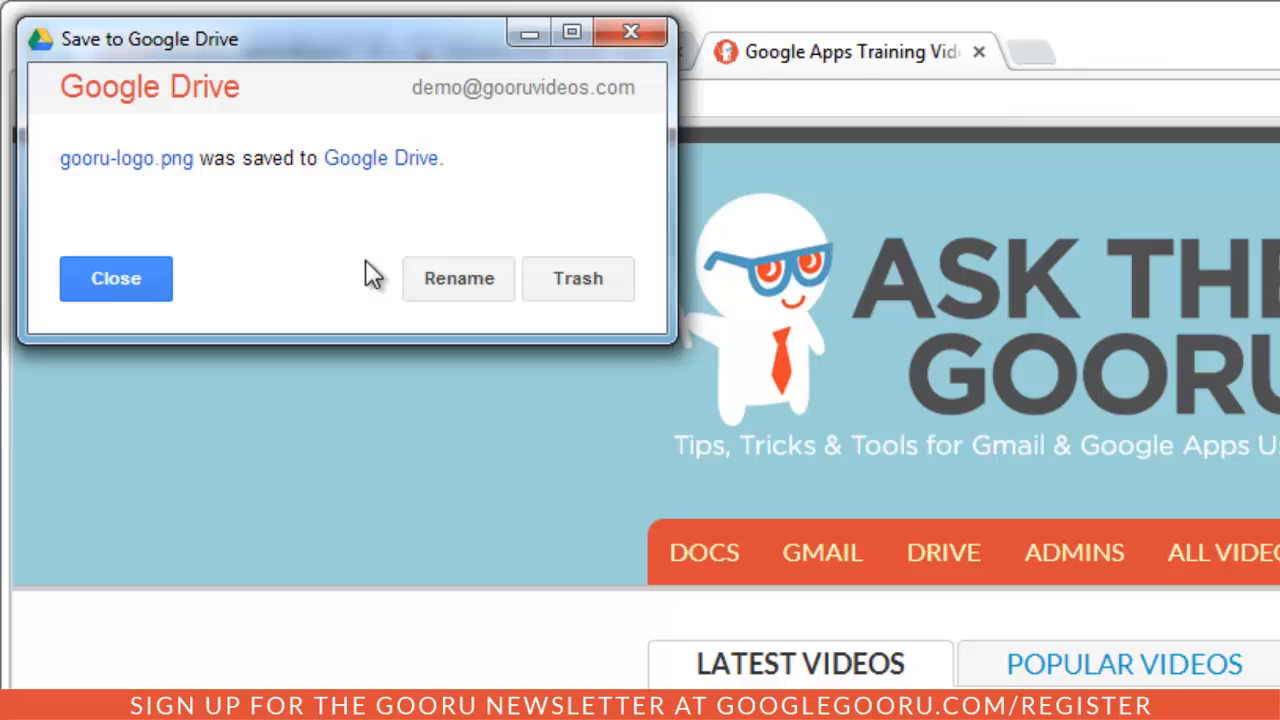
mouse_move(320, 316)
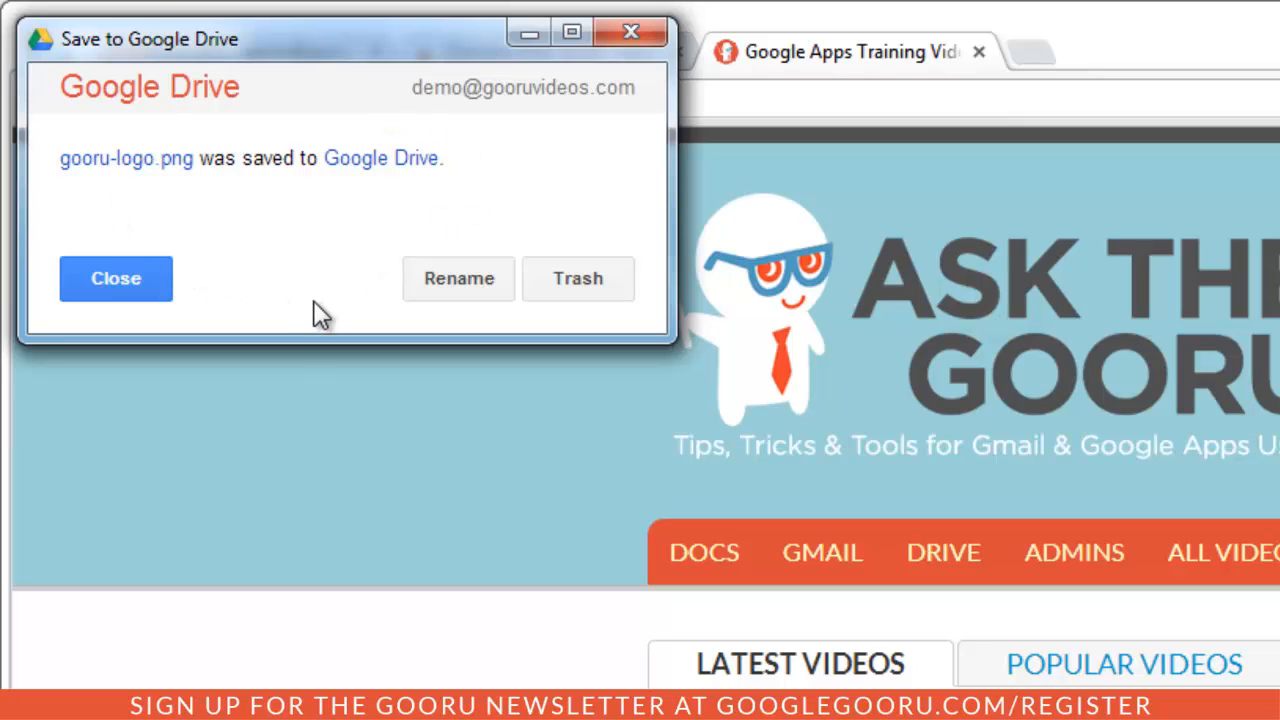
mouse_move(172, 222)
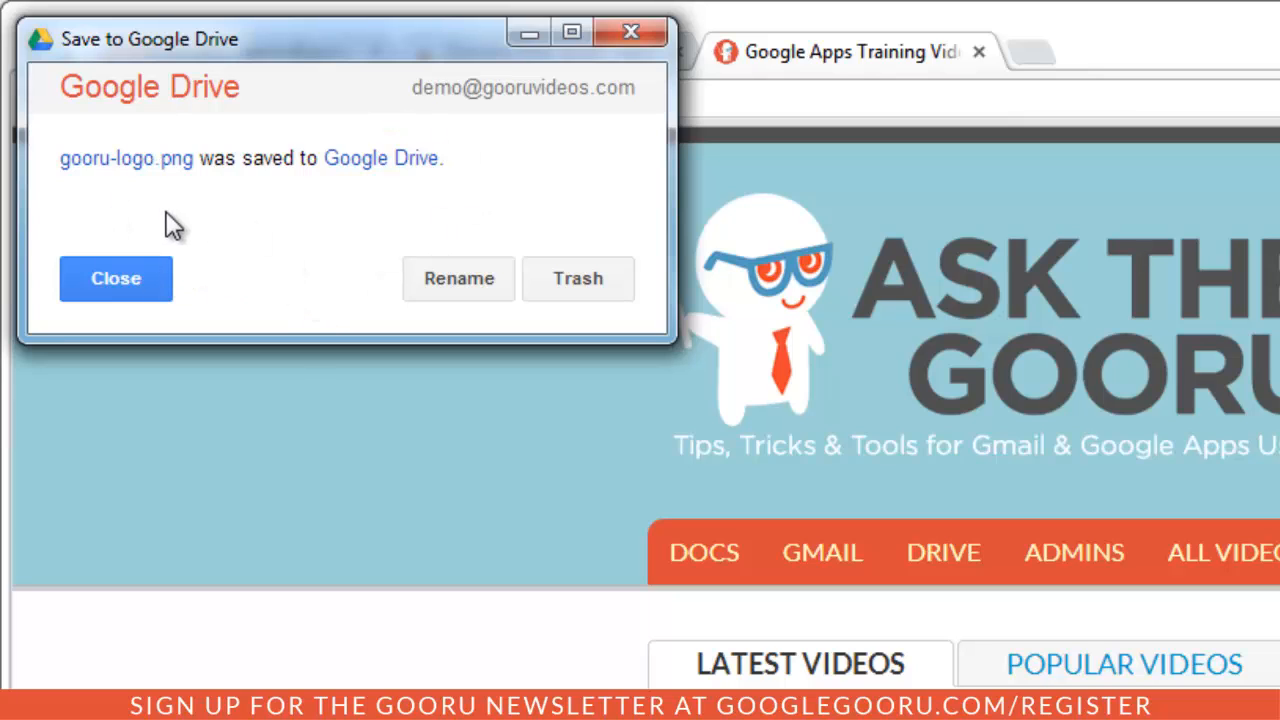
mouse_move(156, 210)
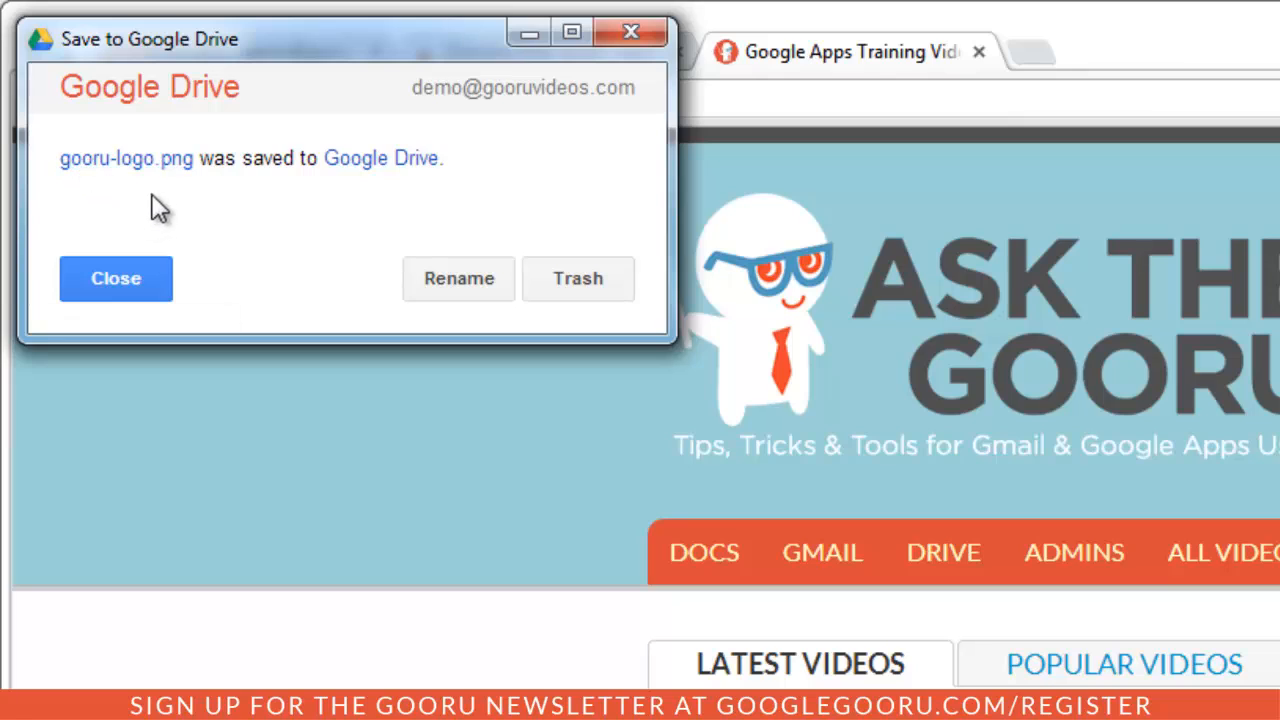
mouse_move(490, 304)
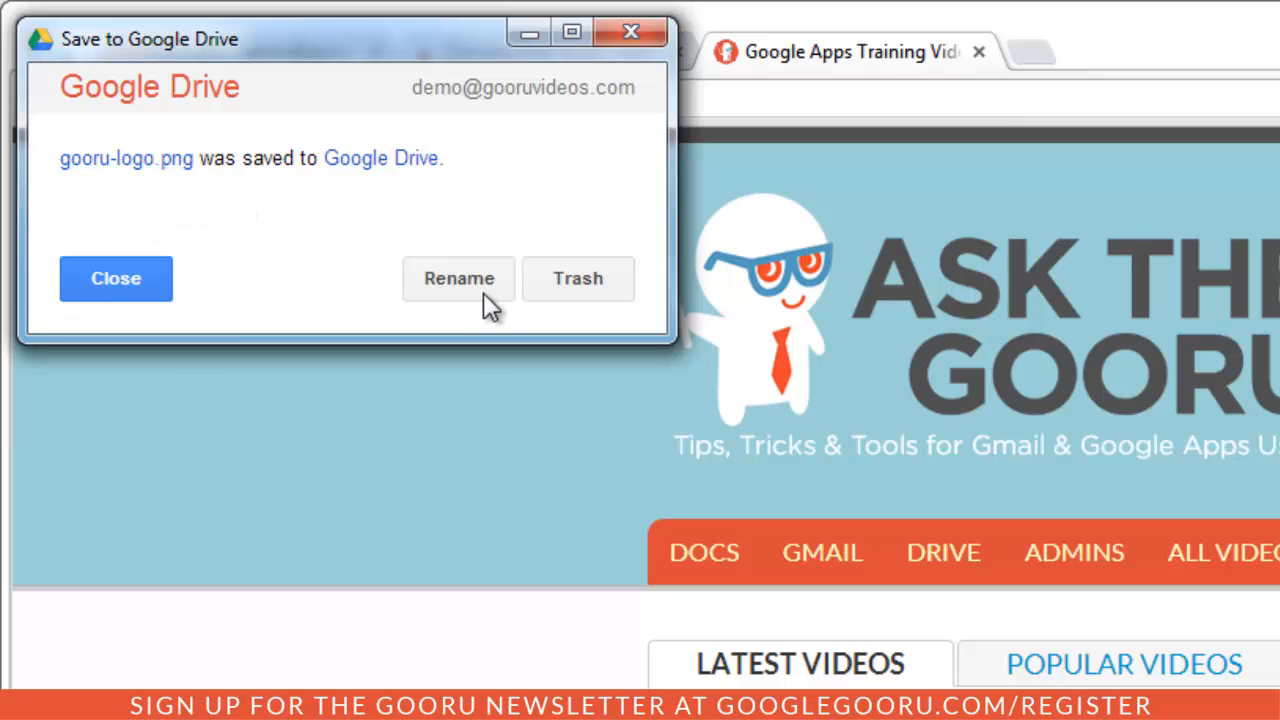
mouse_move(472, 300)
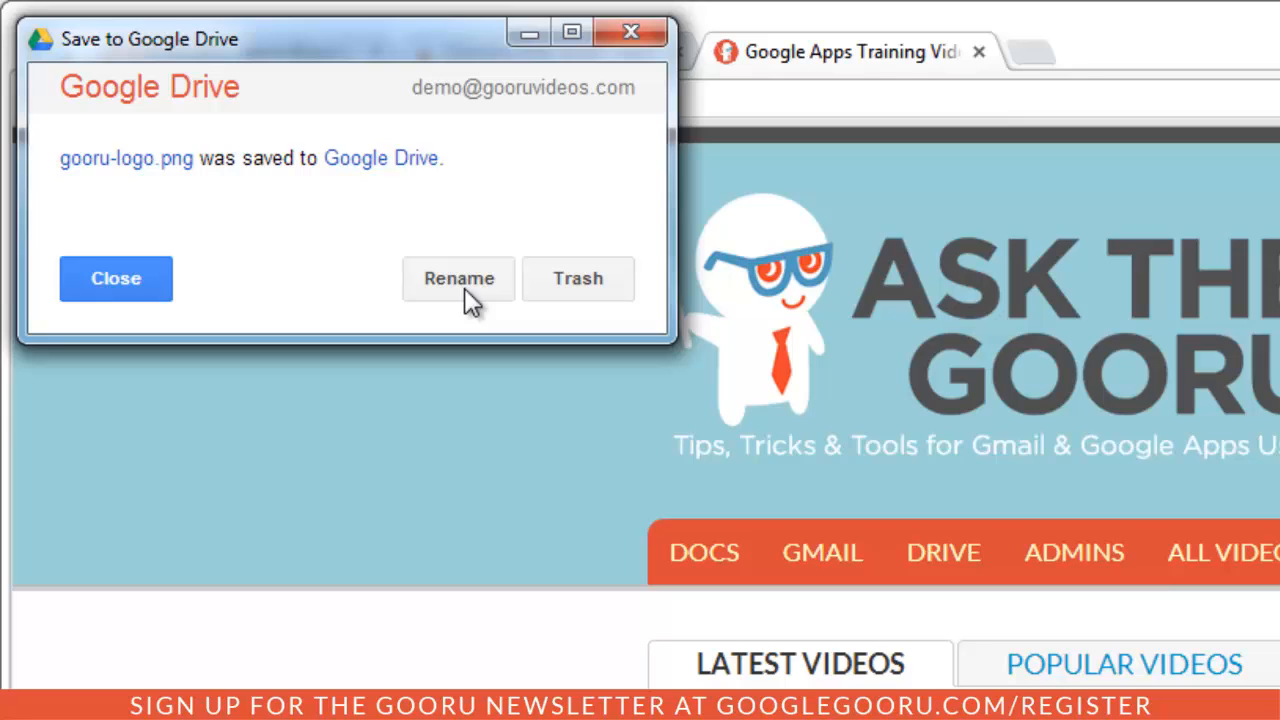
mouse_move(124, 190)
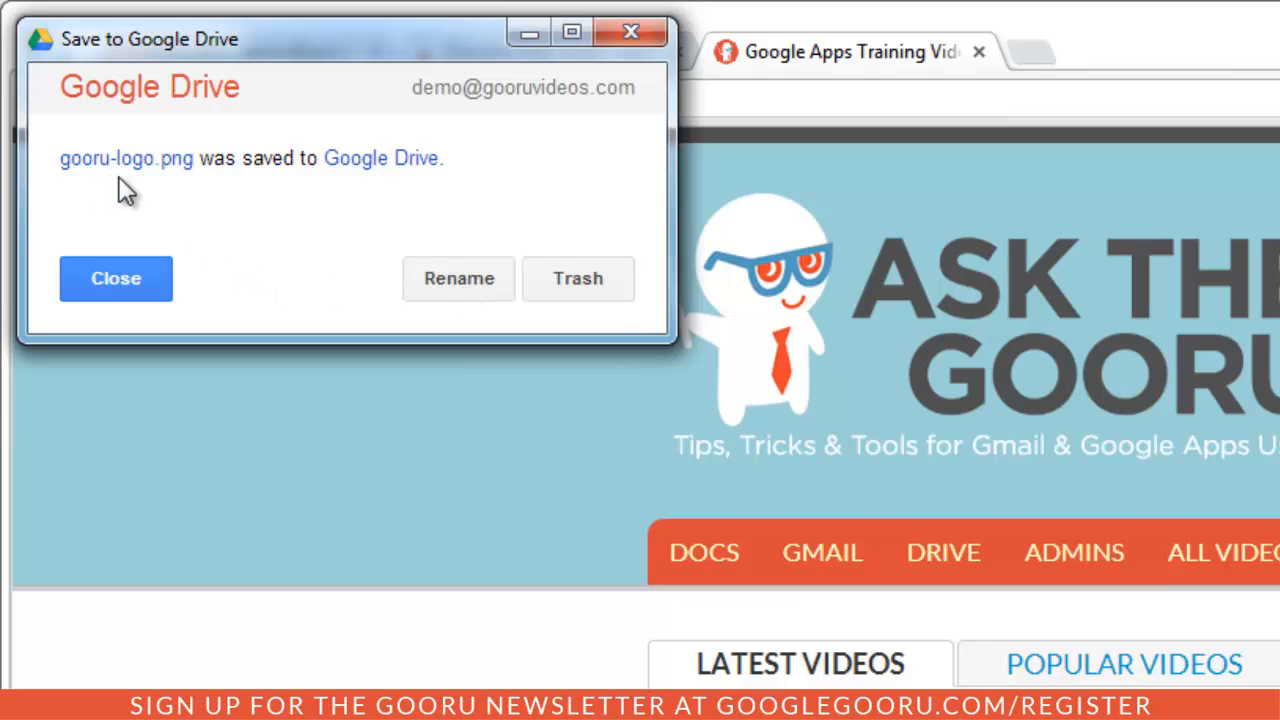
mouse_move(164, 280)
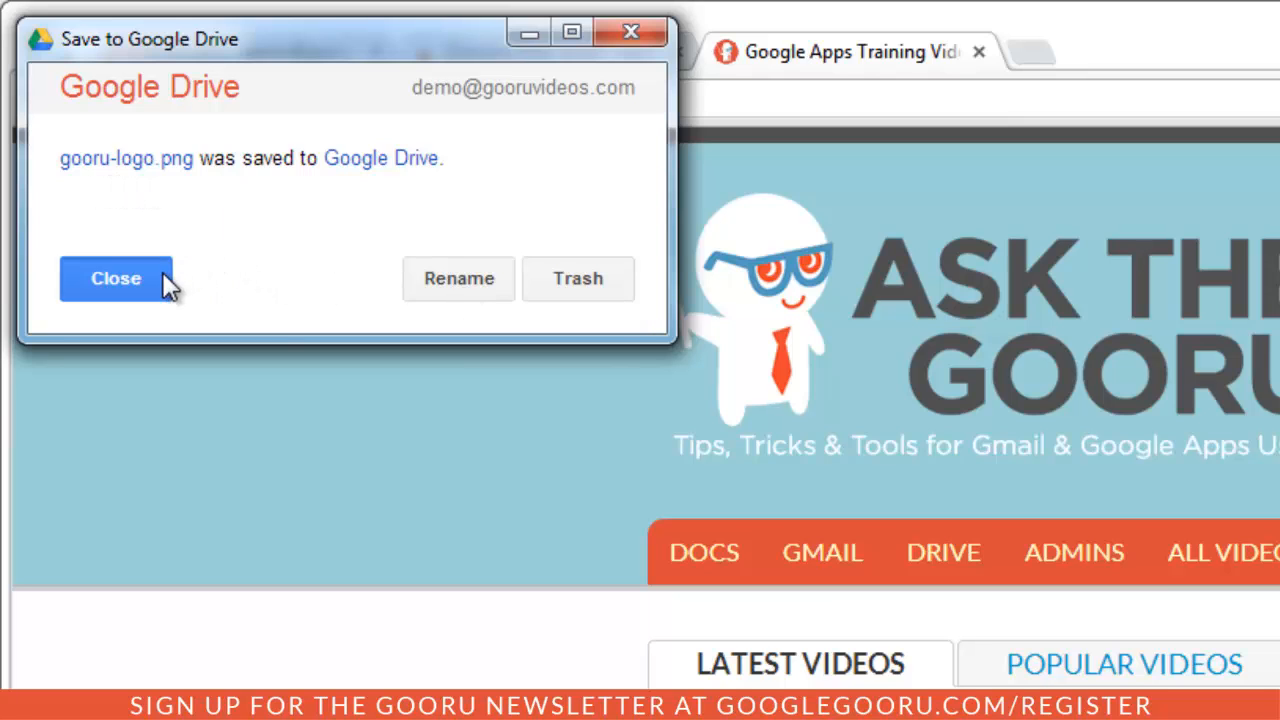
Step: Dismiss the save notice, confirm gooru-logo.png in My Drive, and close the Gooru tab
left_click(116, 278)
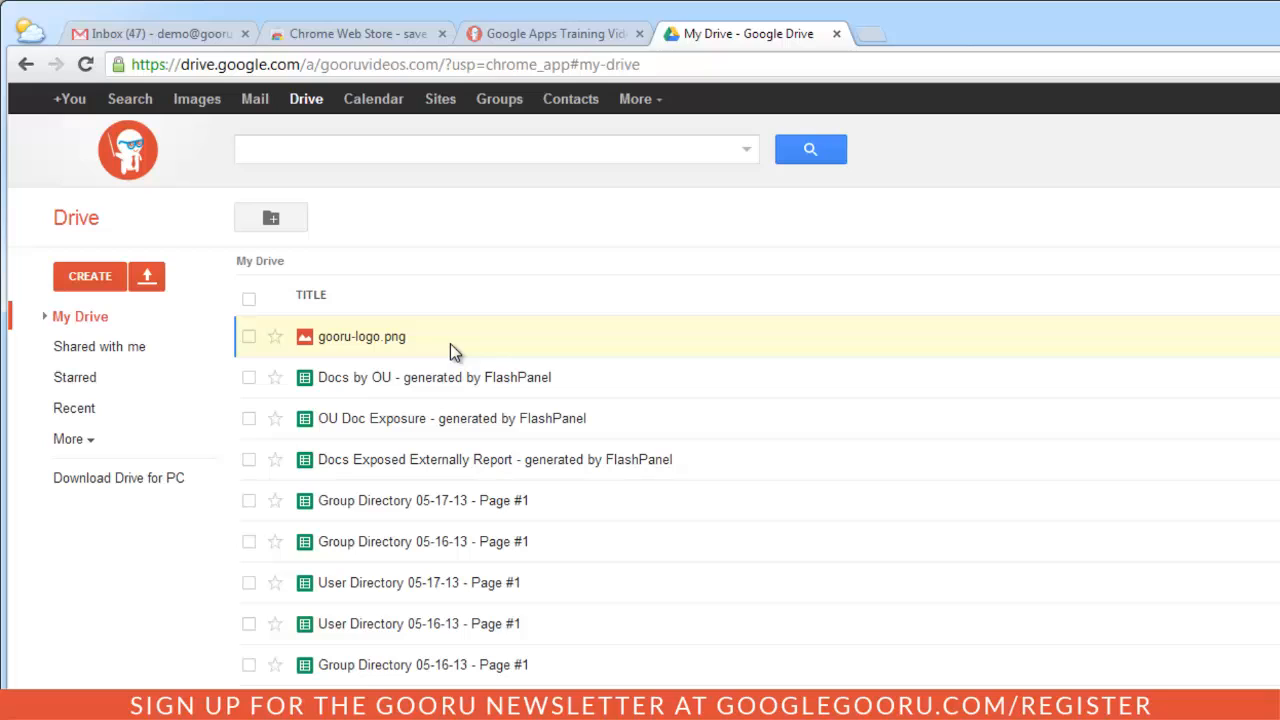
mouse_move(564, 332)
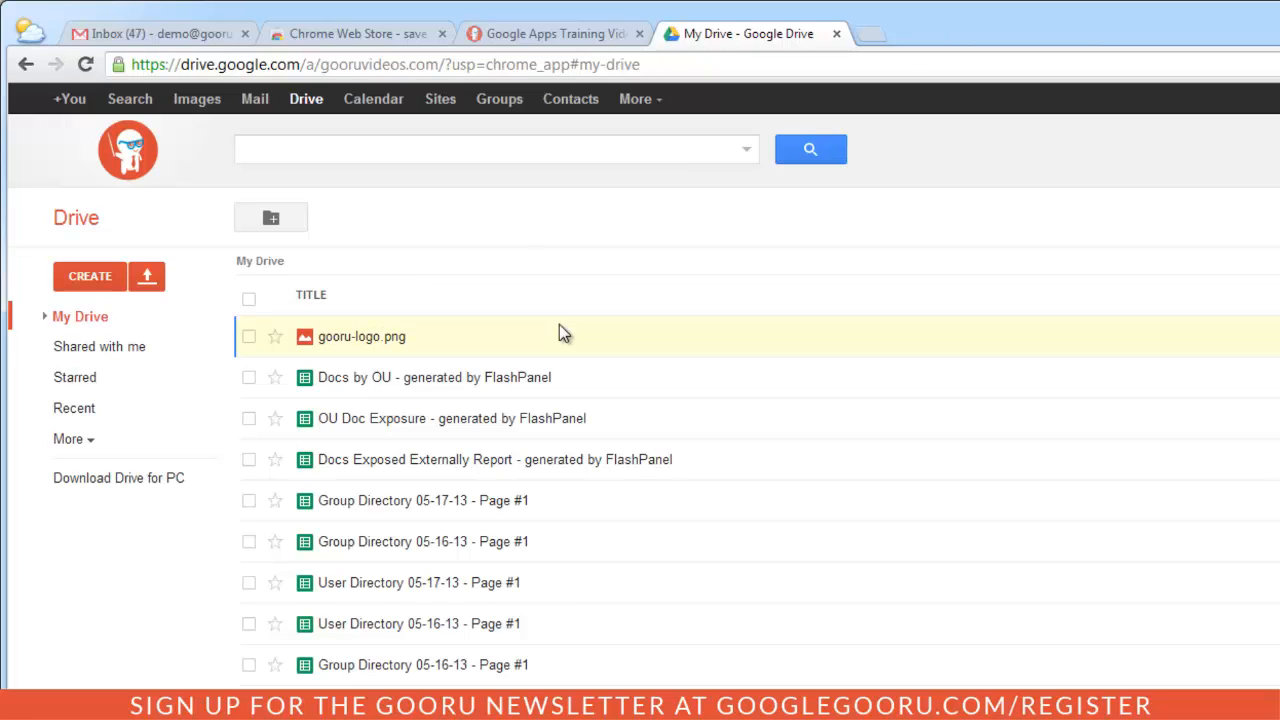
mouse_move(362, 336)
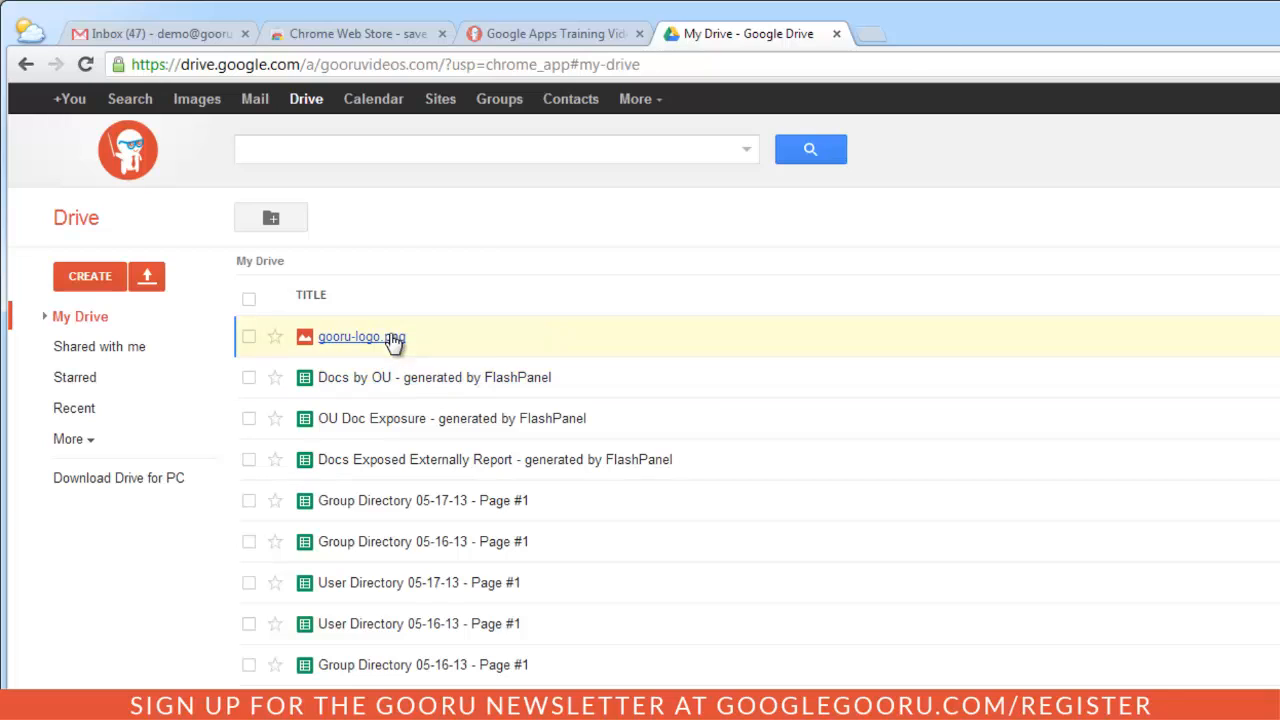
mouse_move(580, 346)
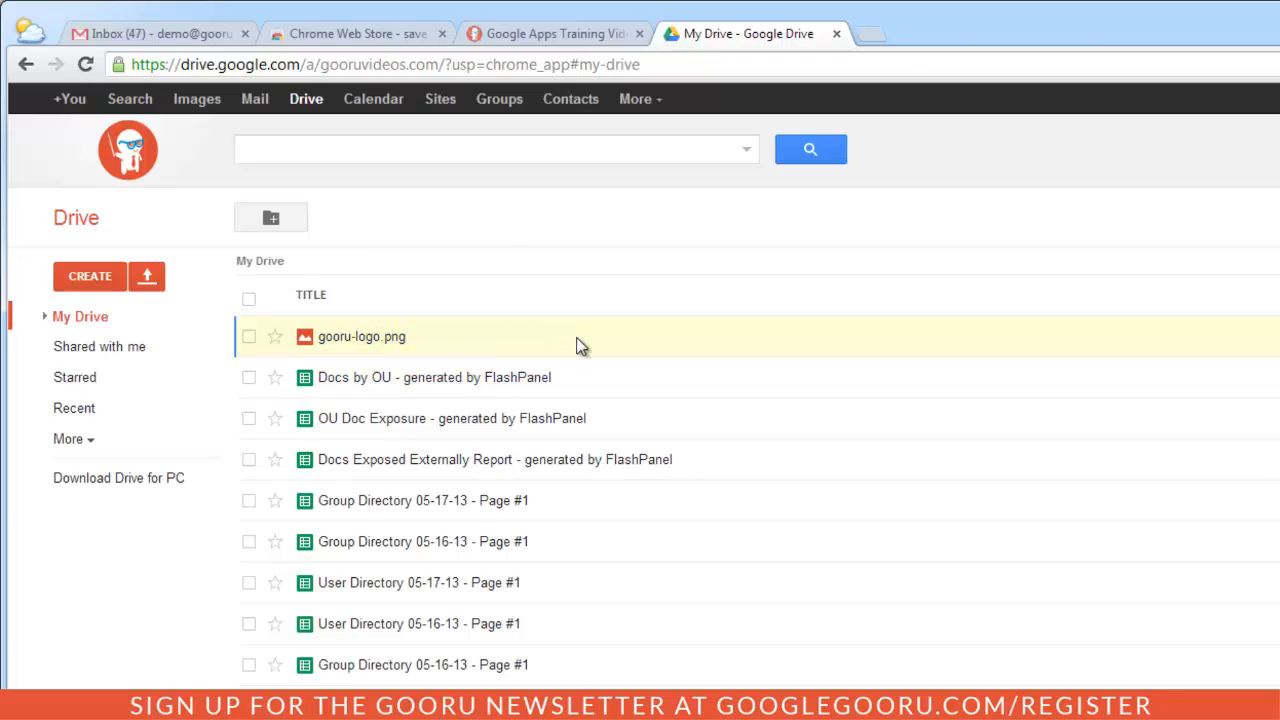
left_click(640, 32)
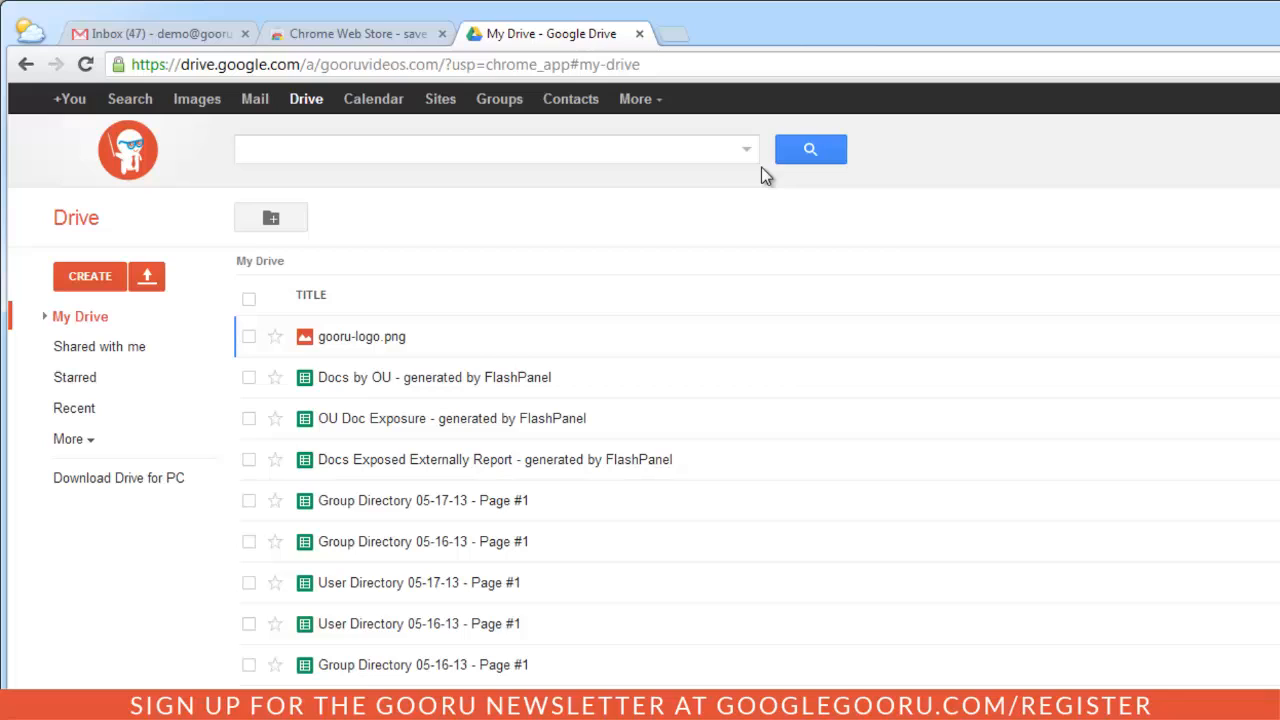